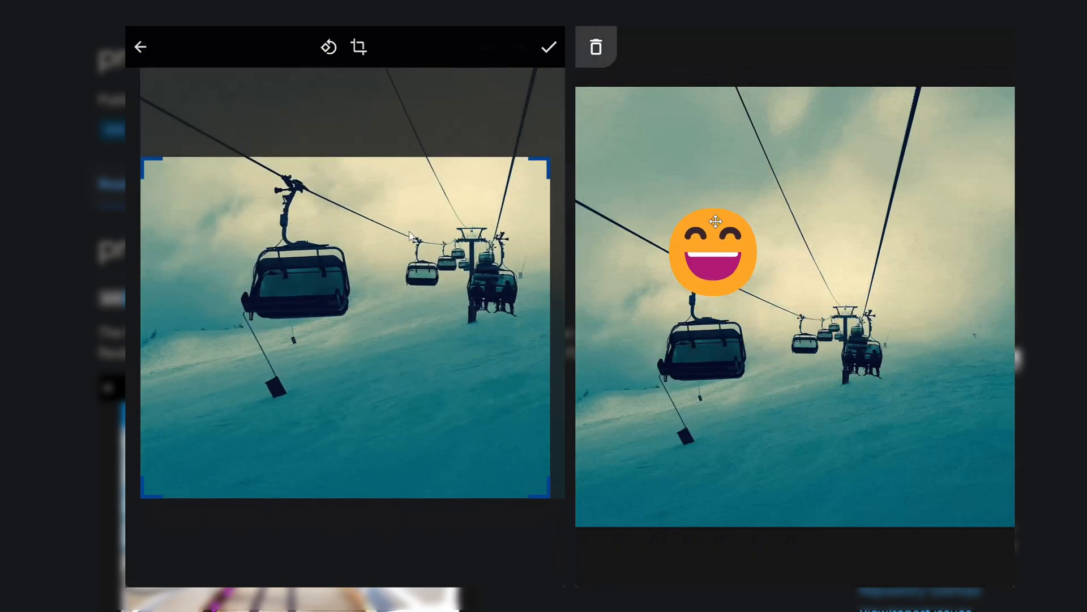
# Step: Crop the ski-lift photo and add a smiling emoji sticker in the image editor demo
pyautogui.click(328, 46)
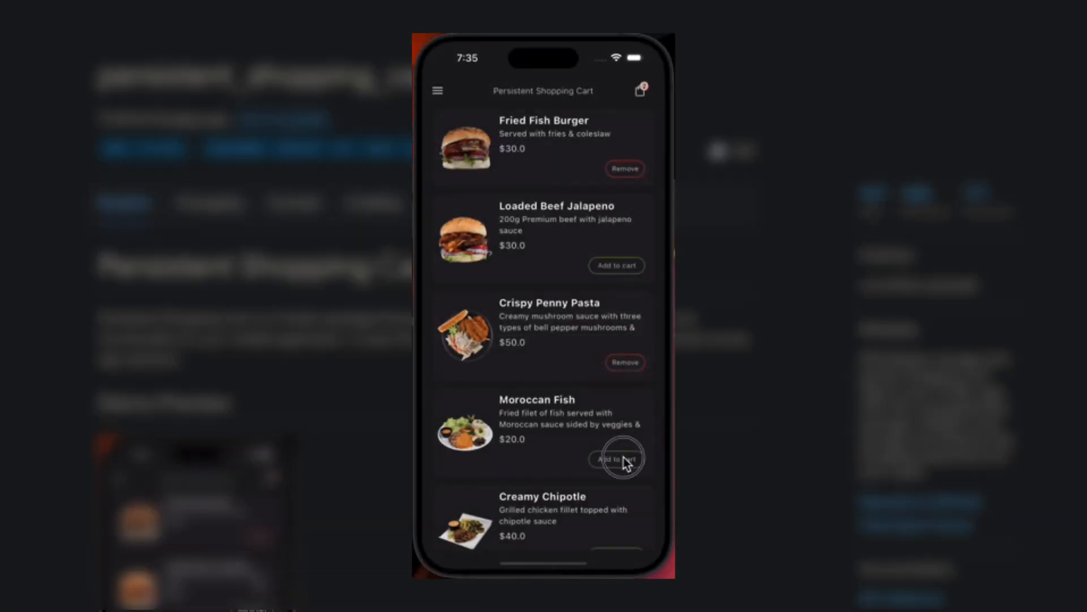
# Step: Add Moroccan Fish to the cart and view the cart contents
pyautogui.click(616, 459)
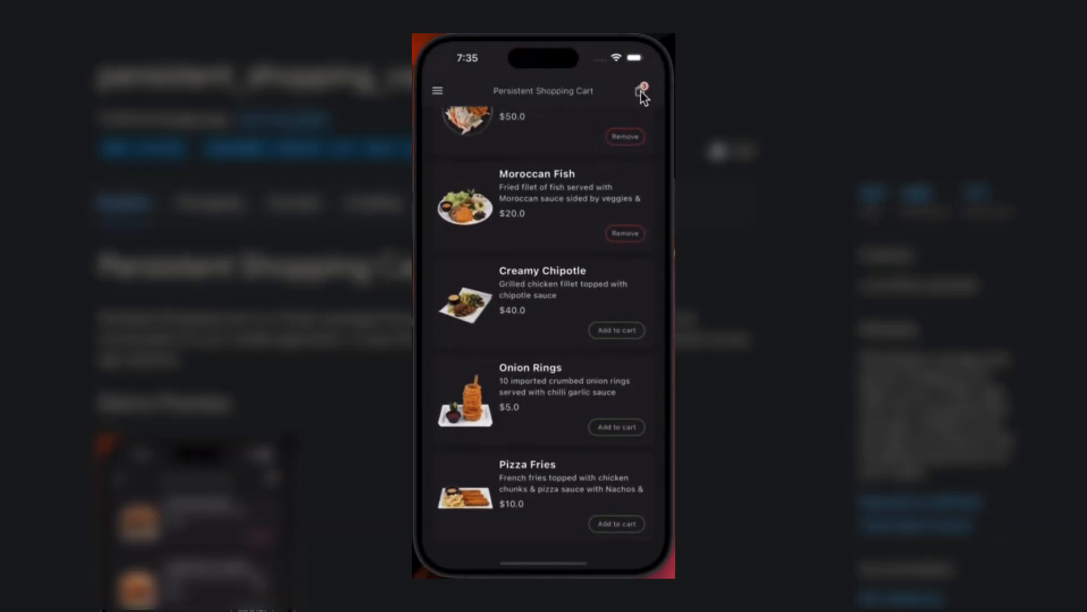
pyautogui.click(640, 91)
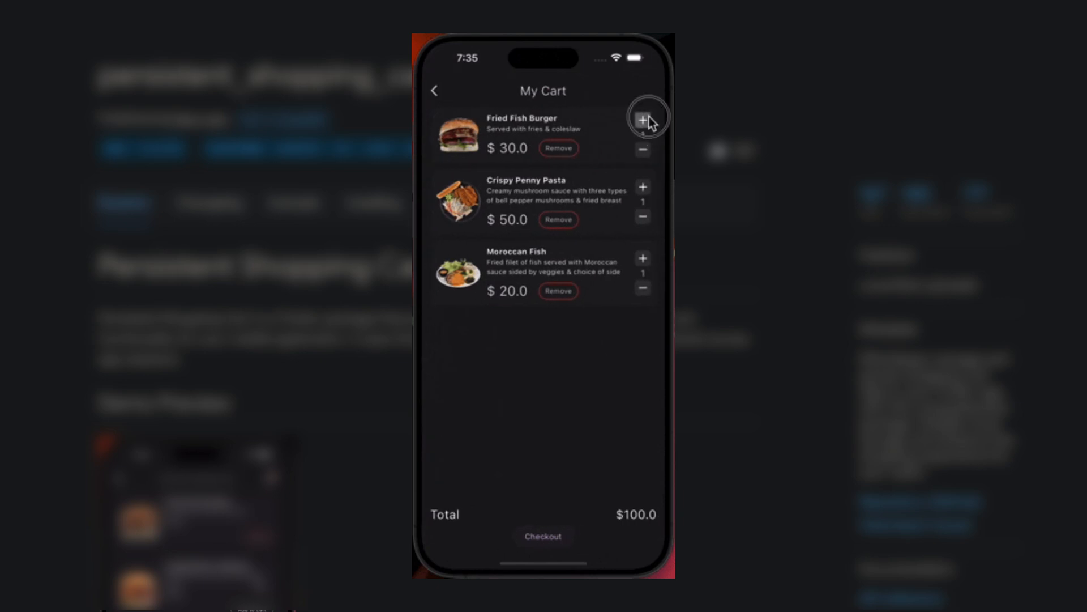
# Step: Raise Fried Fish Burger and Crispy Penny Pasta quantities by two each, totalling $290
pyautogui.click(642, 118)
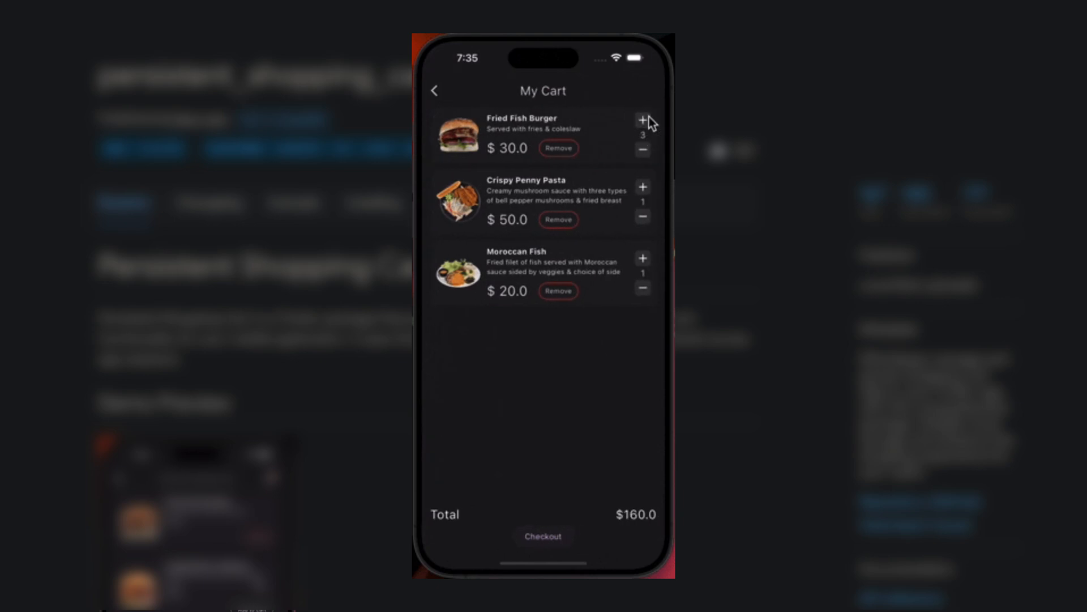
pyautogui.click(642, 120)
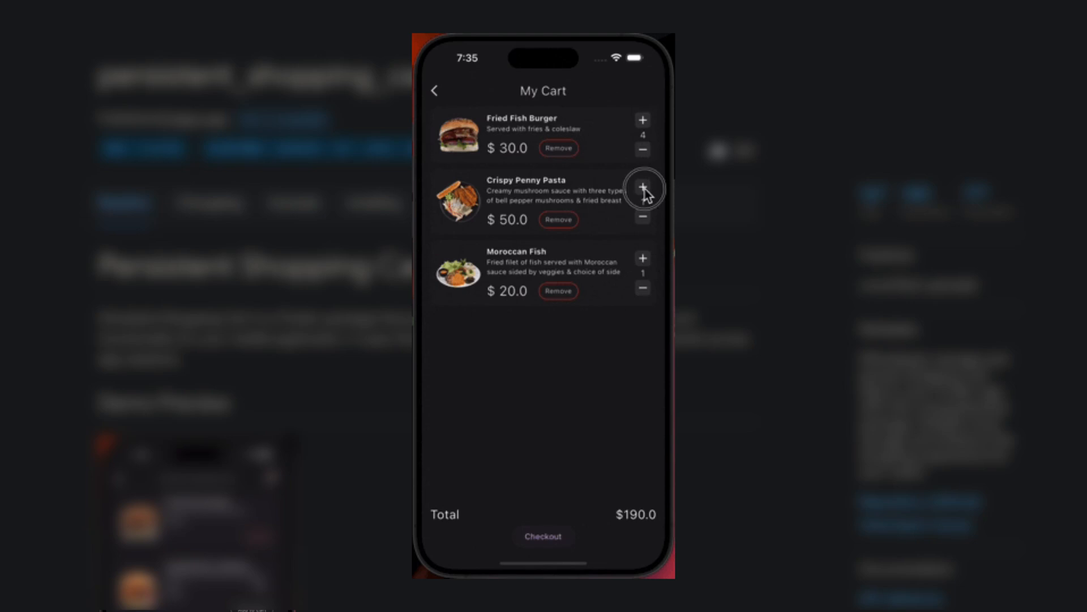
pyautogui.click(642, 188)
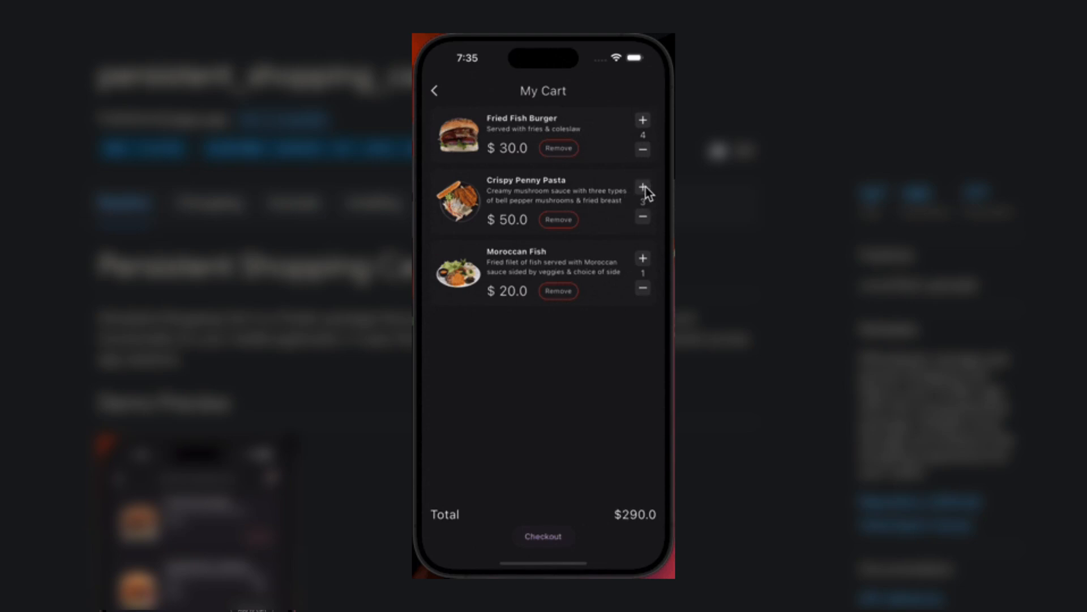
pyautogui.click(642, 188)
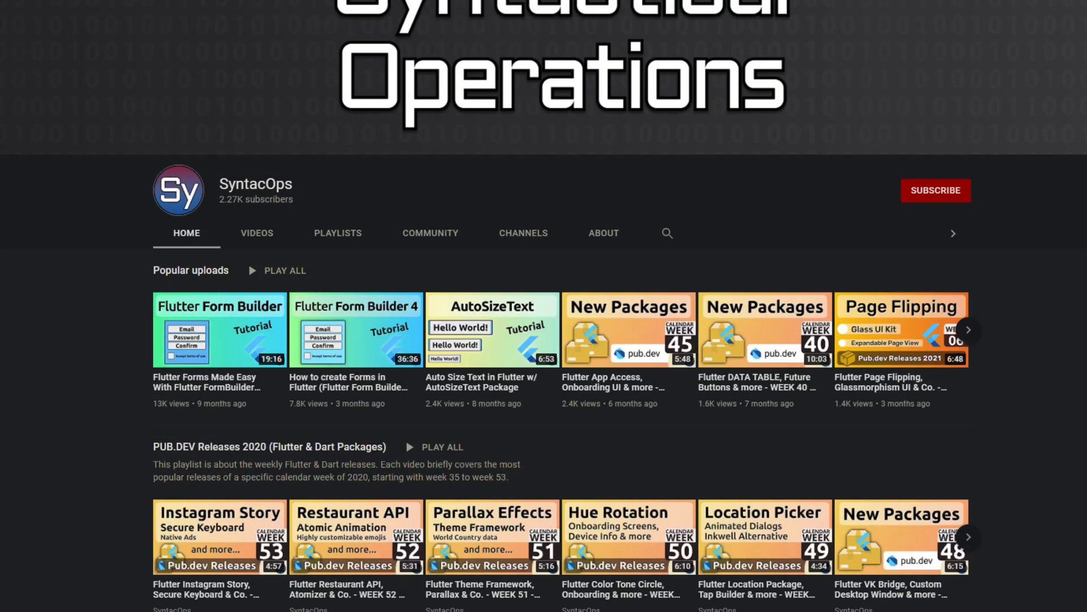
# Step: Scroll the SyntacOps channel home through its popular Flutter tutorial uploads
pyautogui.scroll(-3)
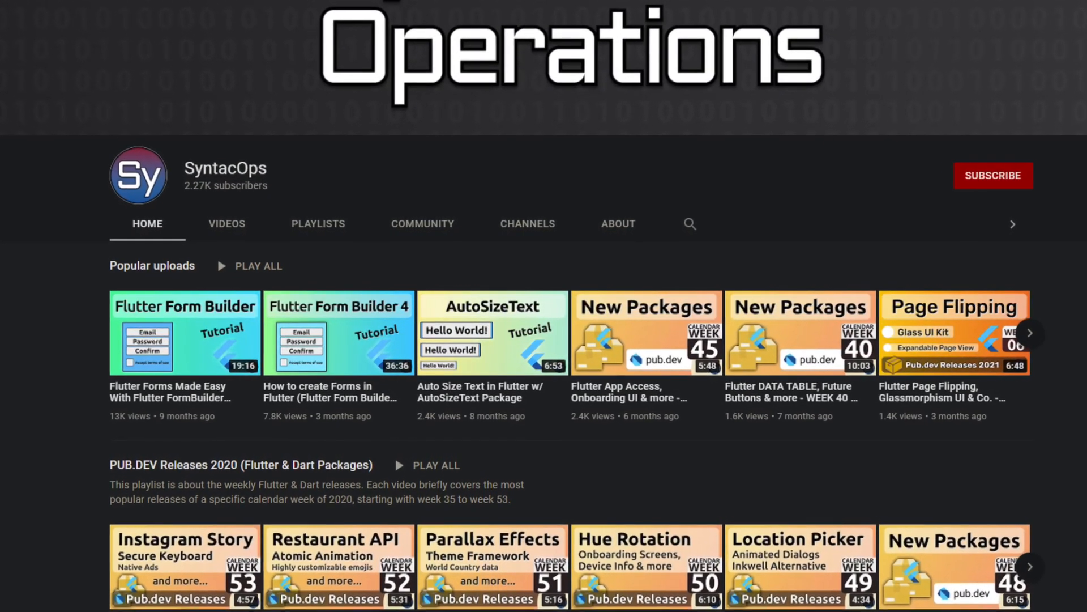
pyautogui.scroll(-3)
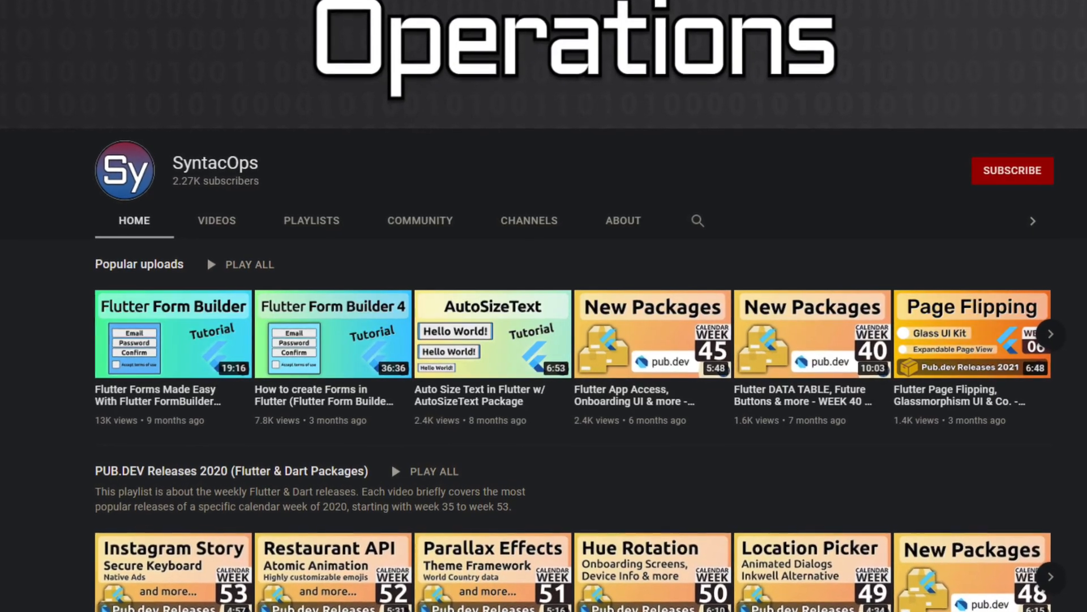